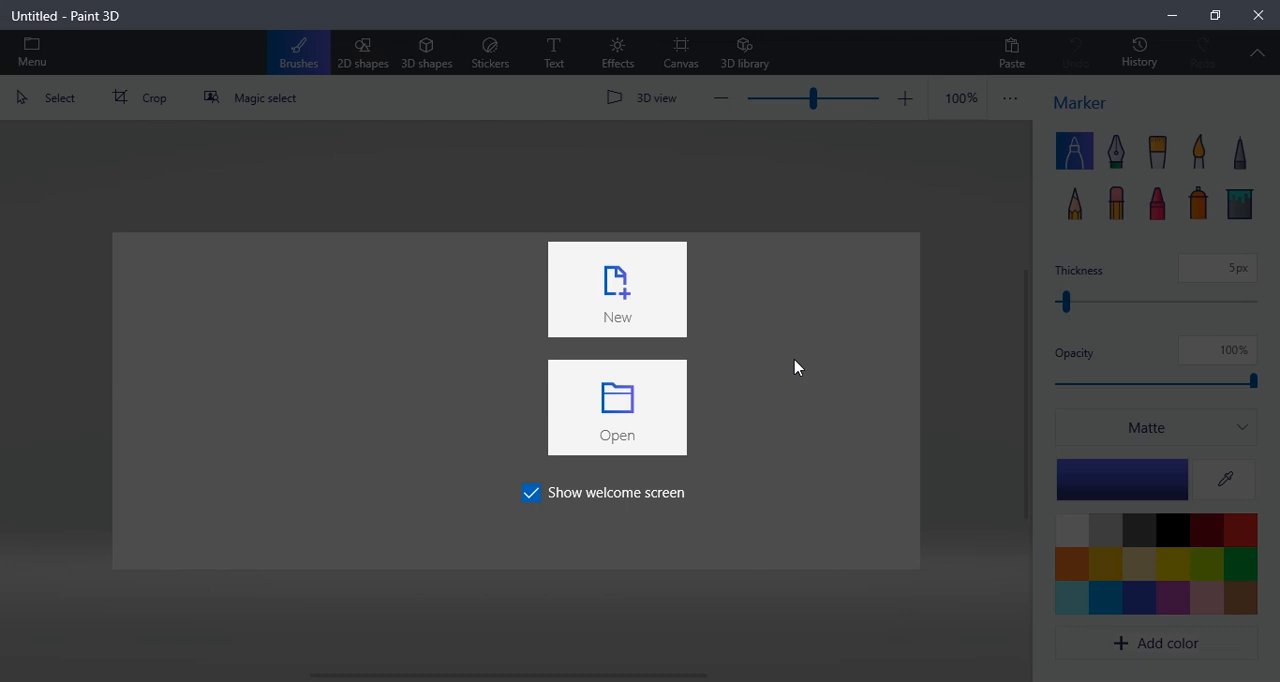
Choose Open on the Paint 3D welcome screen.
left_click(617, 407)
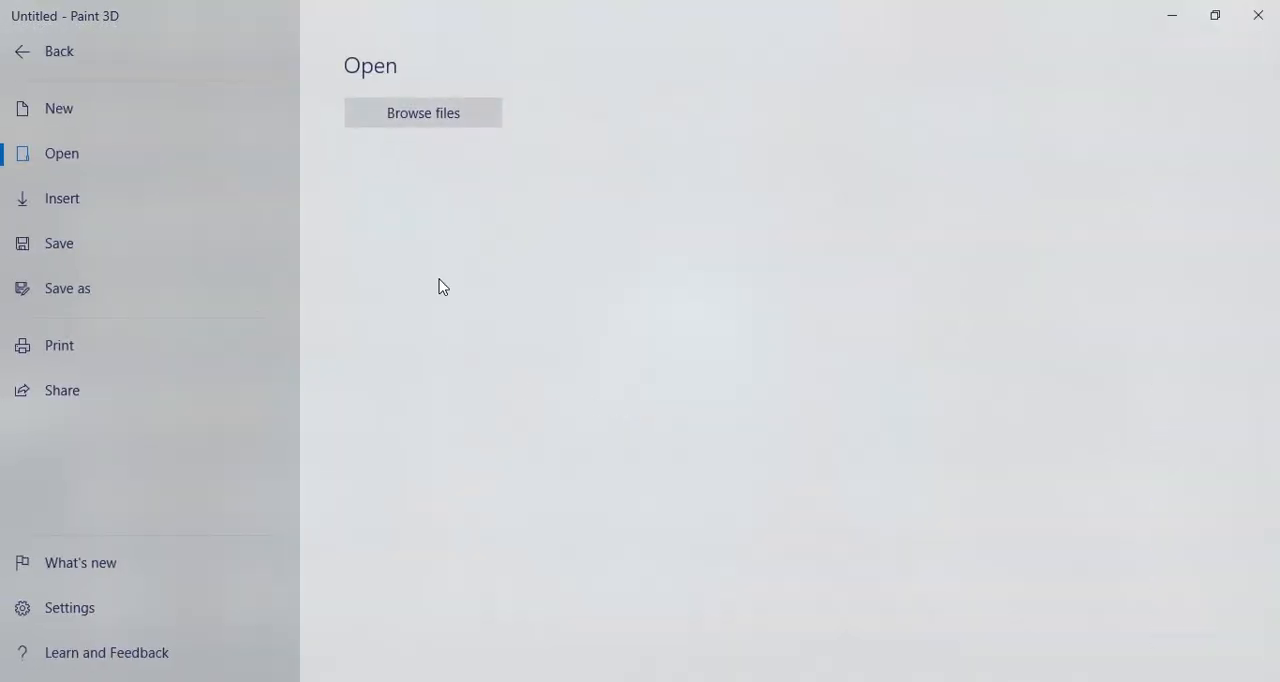
Browse files and open the fox portrait JPG from the Desktop.
left_click(422, 112)
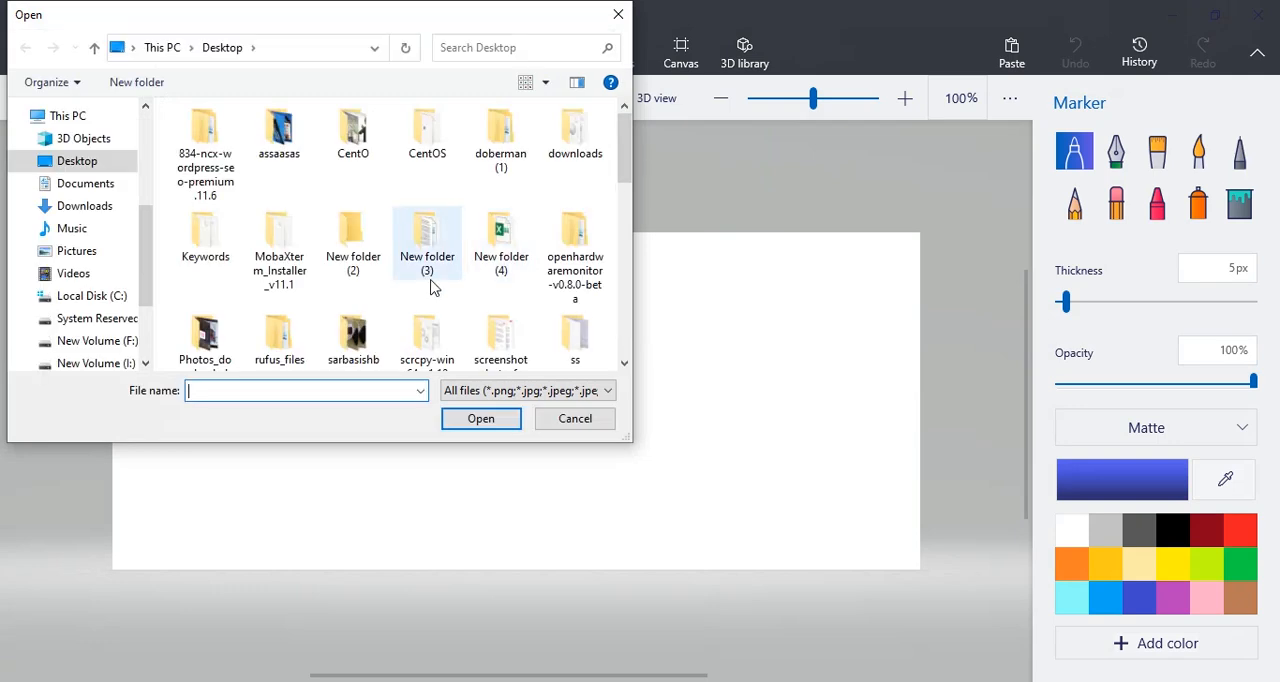
scroll("down", 3)
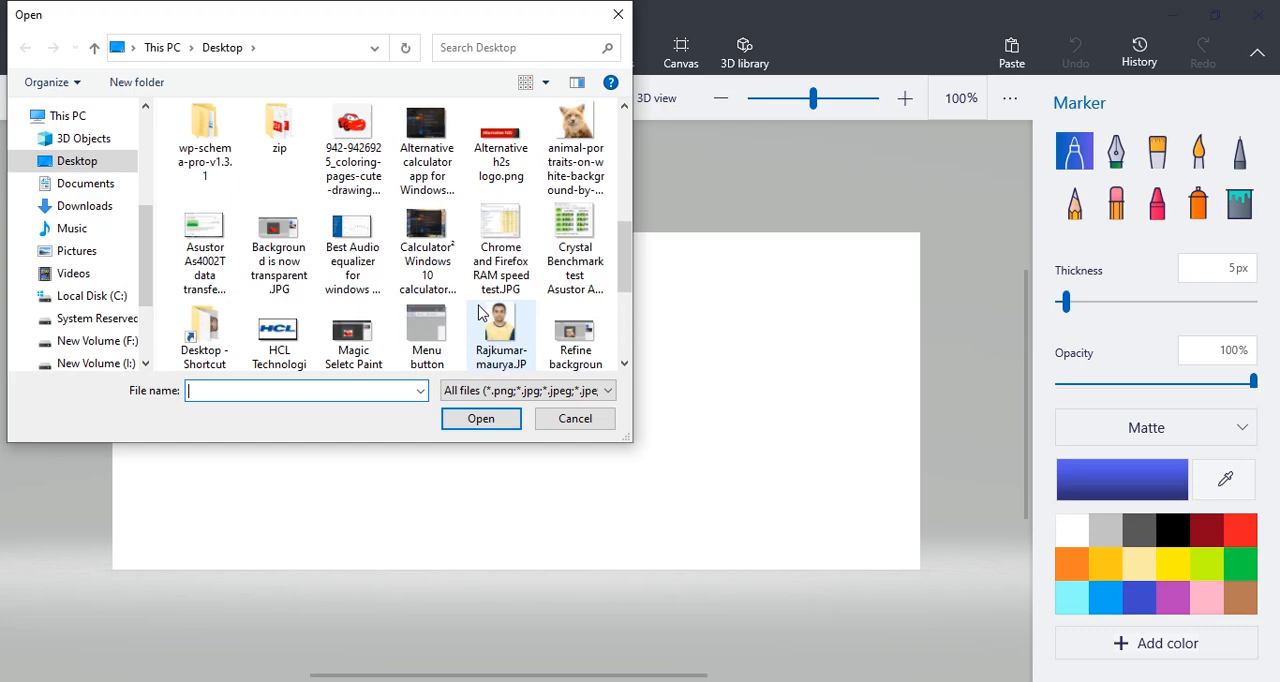
left_click(480, 418)
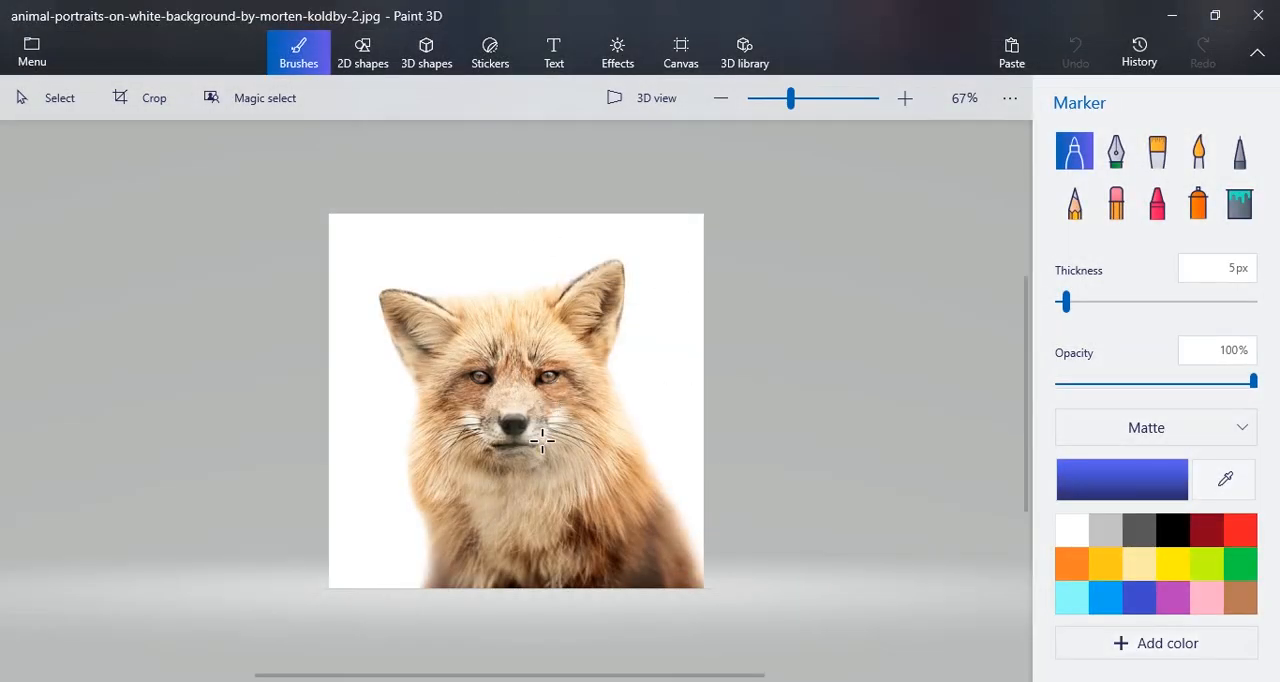
mouse_move(473, 247)
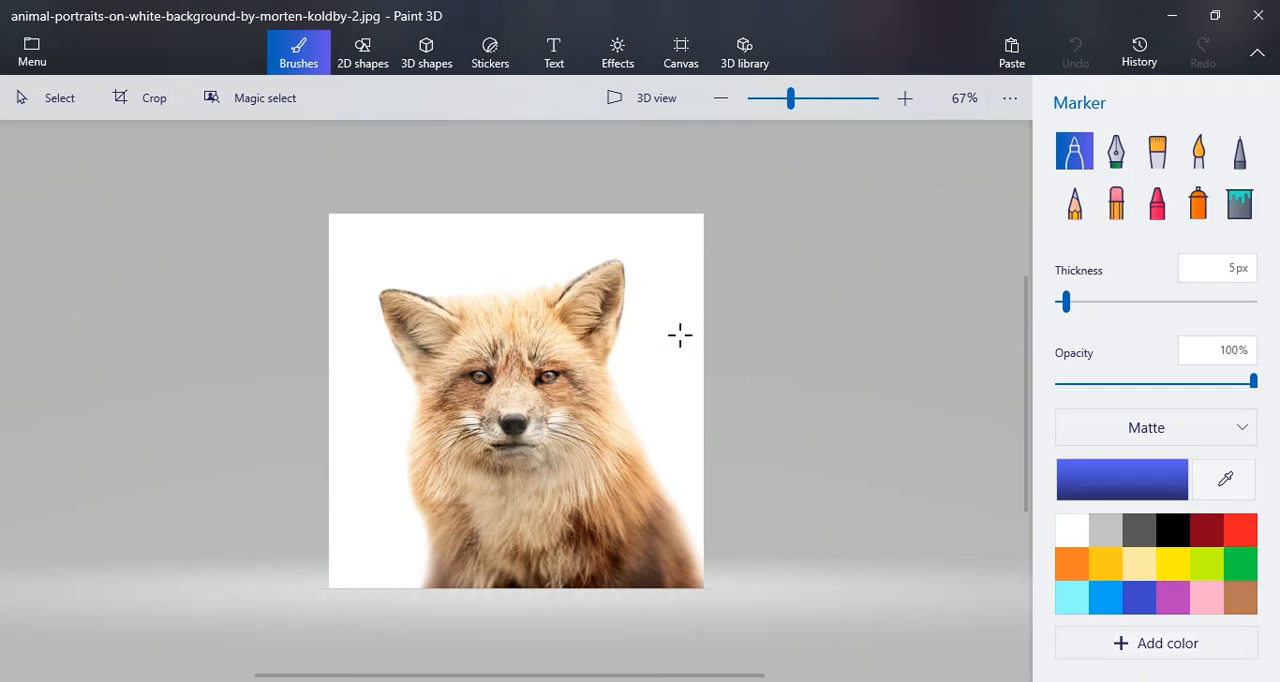
mouse_move(265, 97)
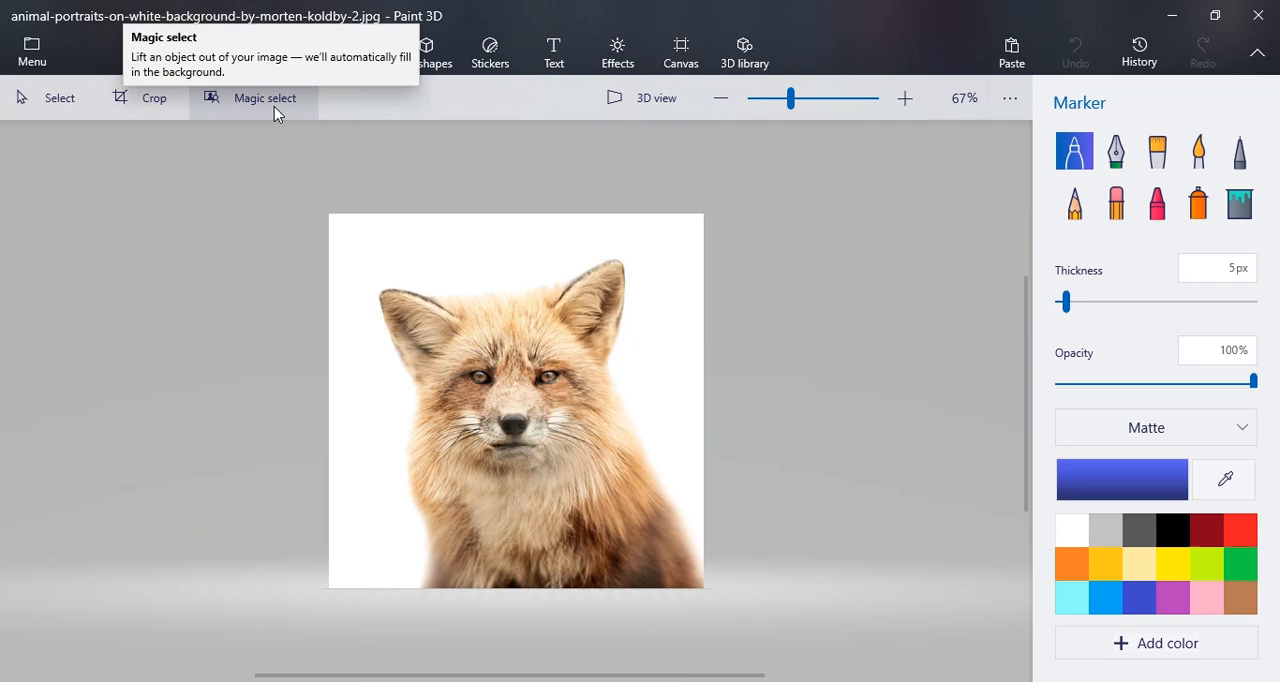
Start Magic select and shrink the selection box to frame the fox.
left_click(264, 97)
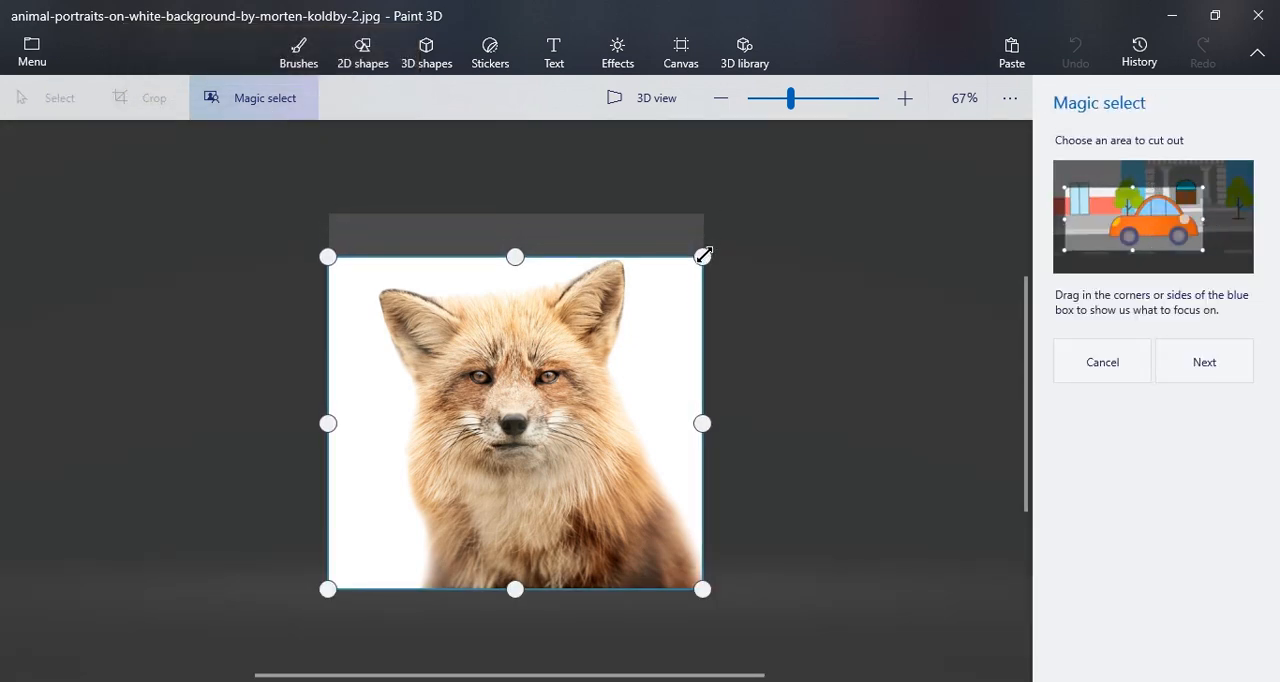
left_click_drag(328, 423, 363, 423)
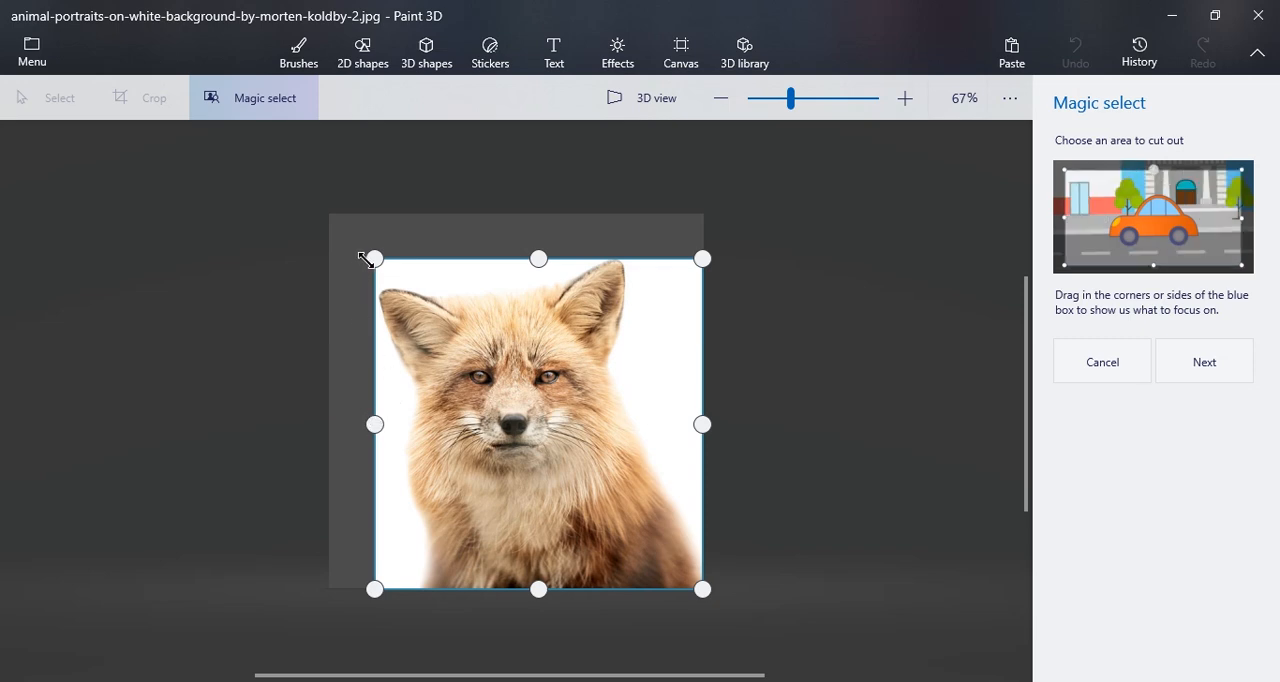
mouse_move(728, 305)
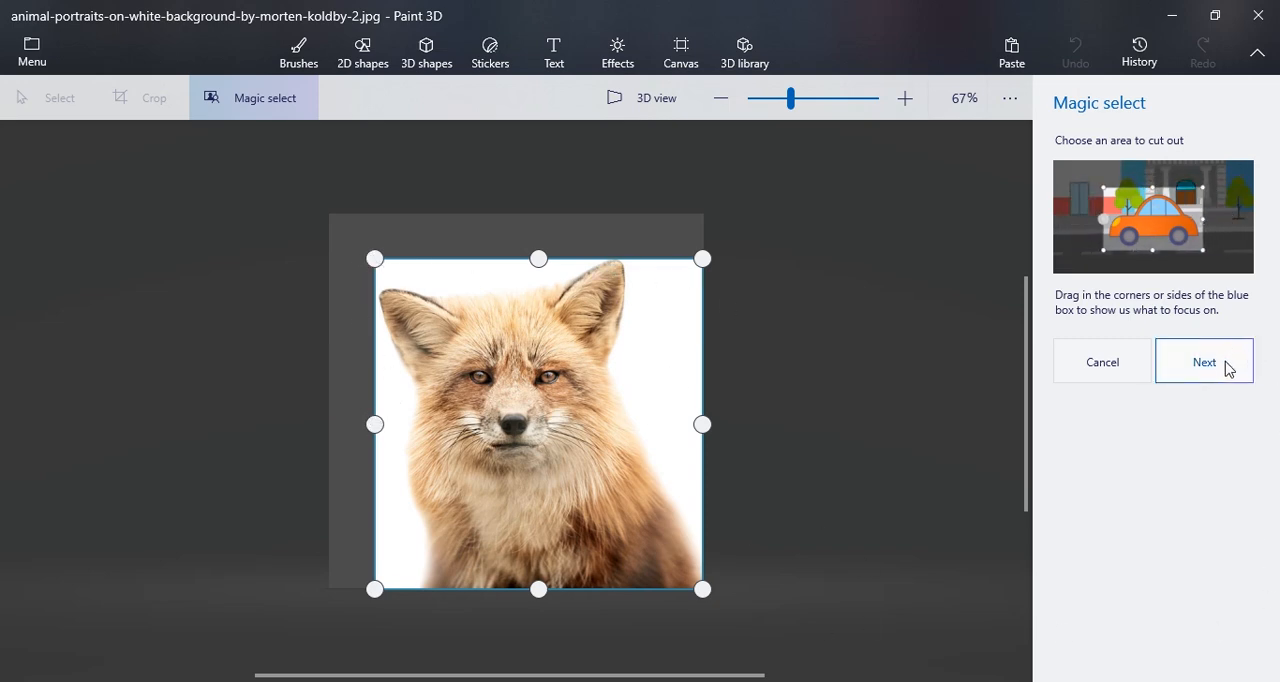
Detect the fox outline, turn off Autofill background, and finish the cutout.
left_click(1204, 361)
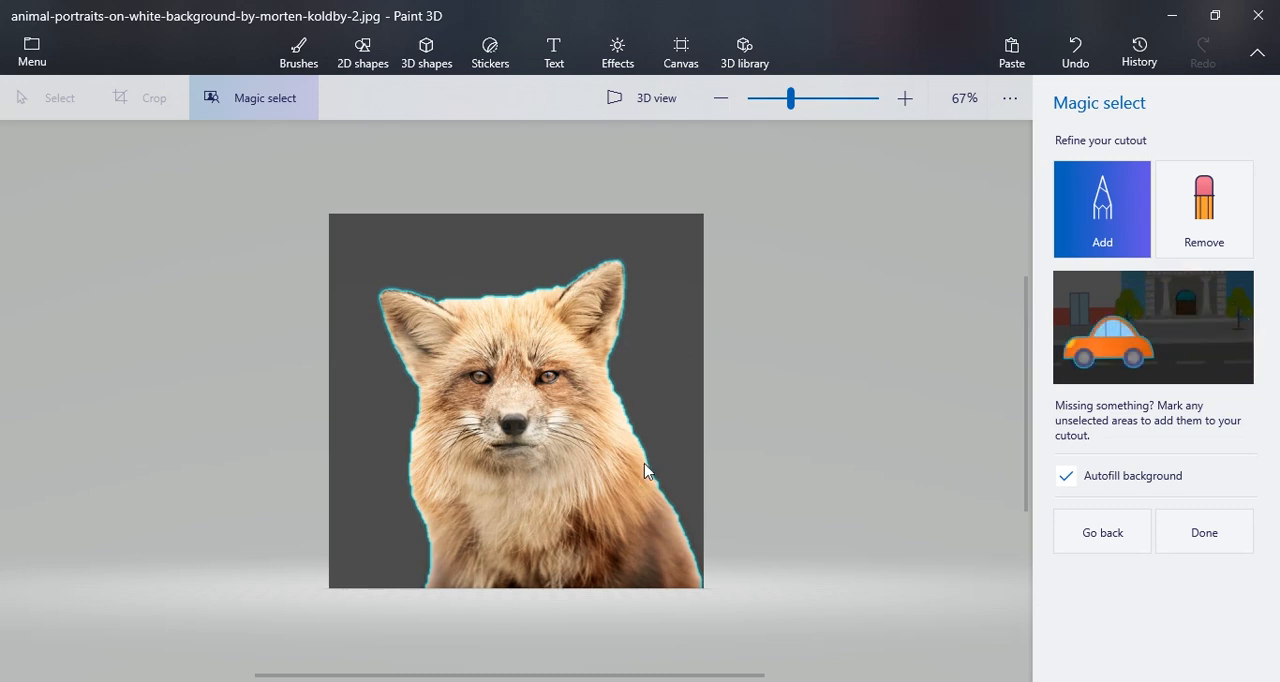
mouse_move(660, 485)
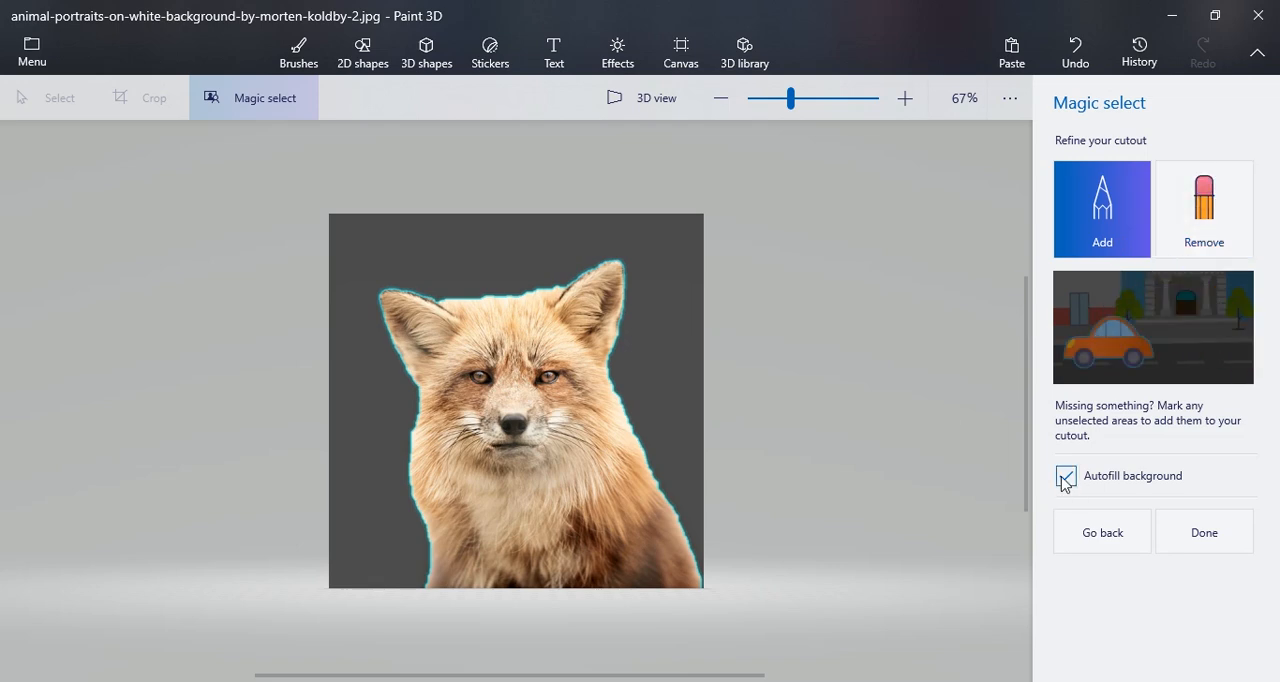
left_click(1065, 475)
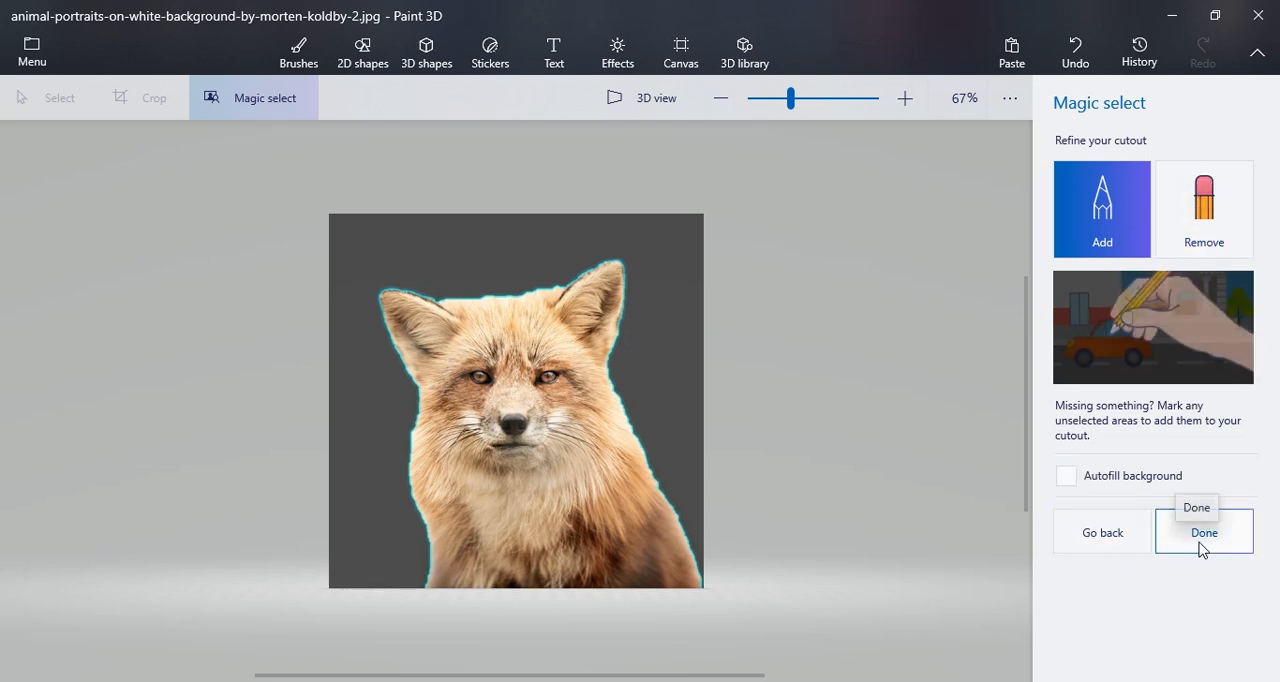
left_click(1203, 531)
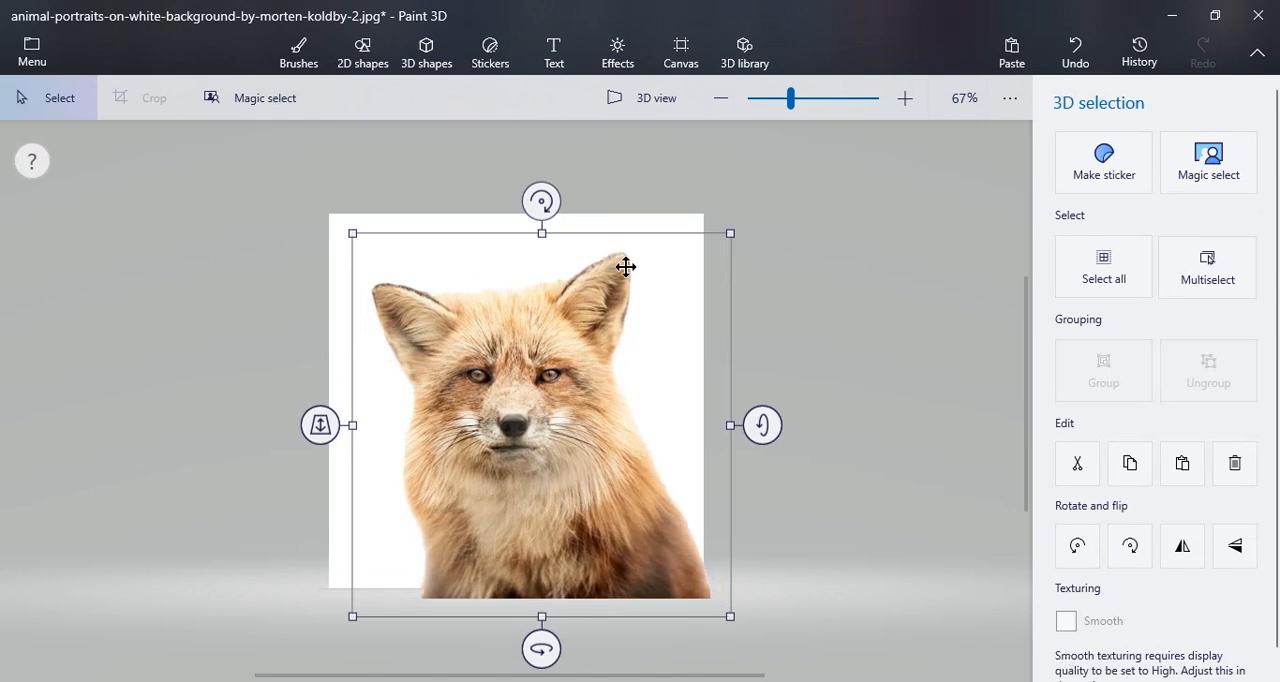
mouse_move(745, 323)
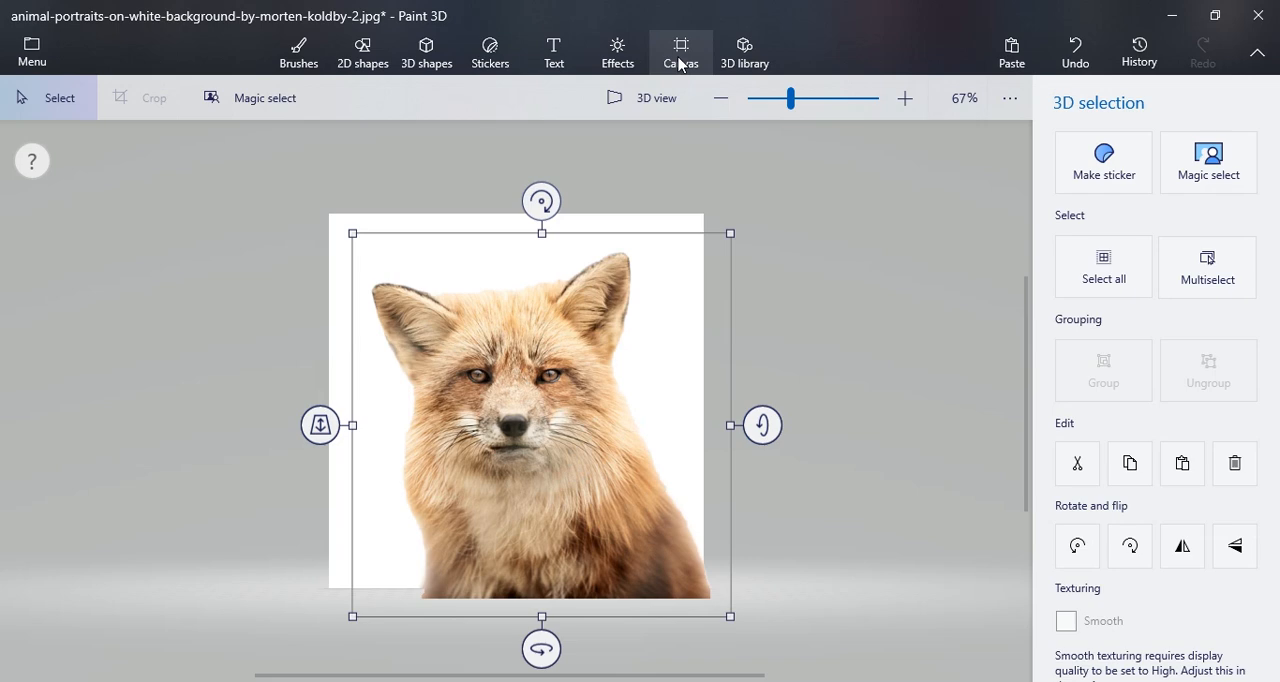
Turn off Show canvas in the Canvas panel.
left_click(681, 52)
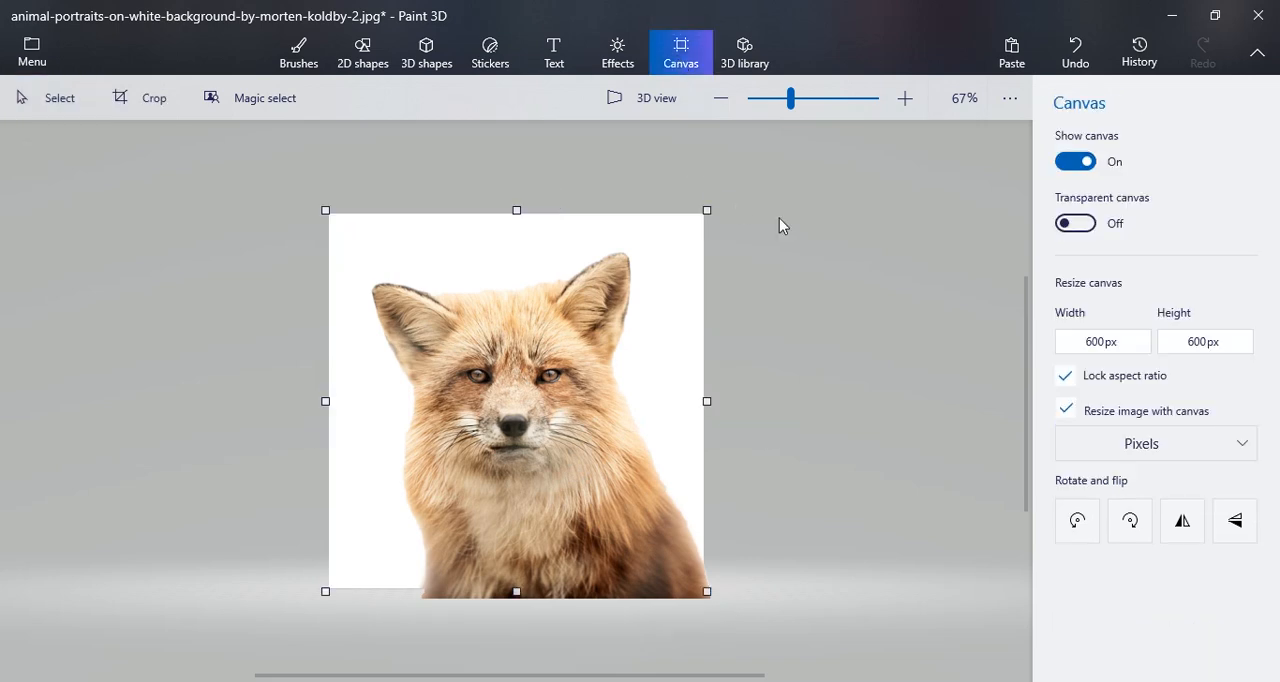
mouse_move(1075, 223)
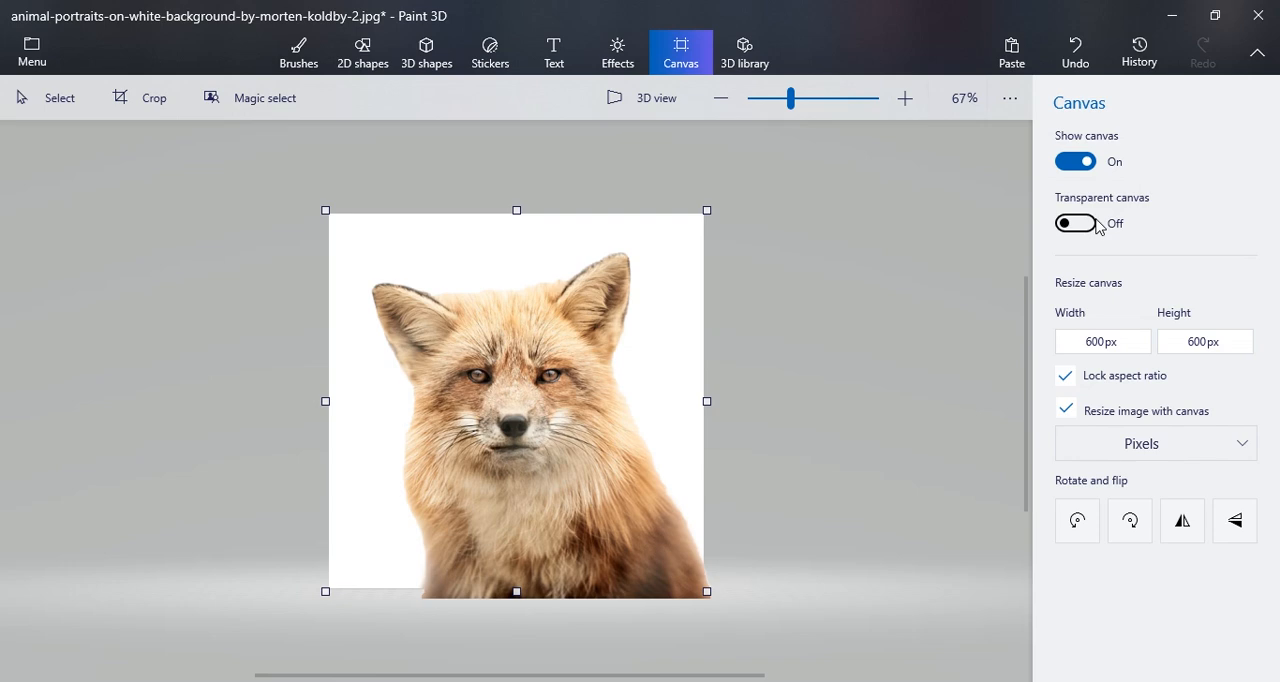
left_click(1075, 223)
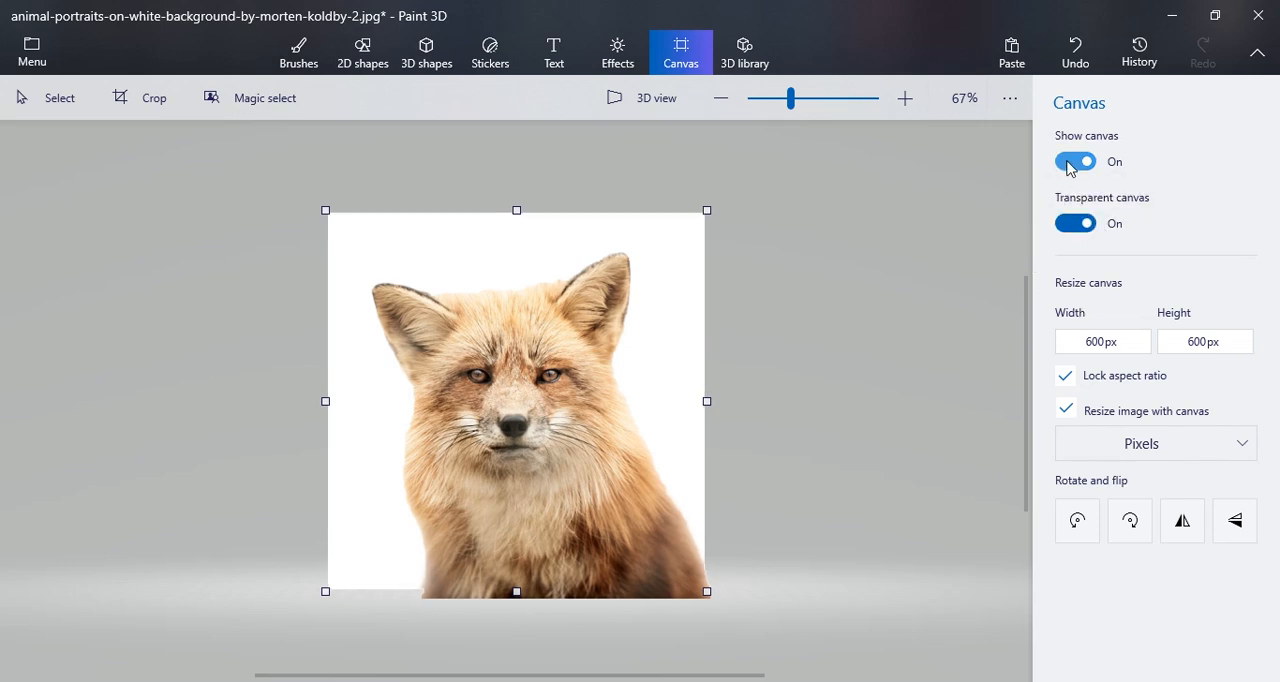
mouse_move(1075, 161)
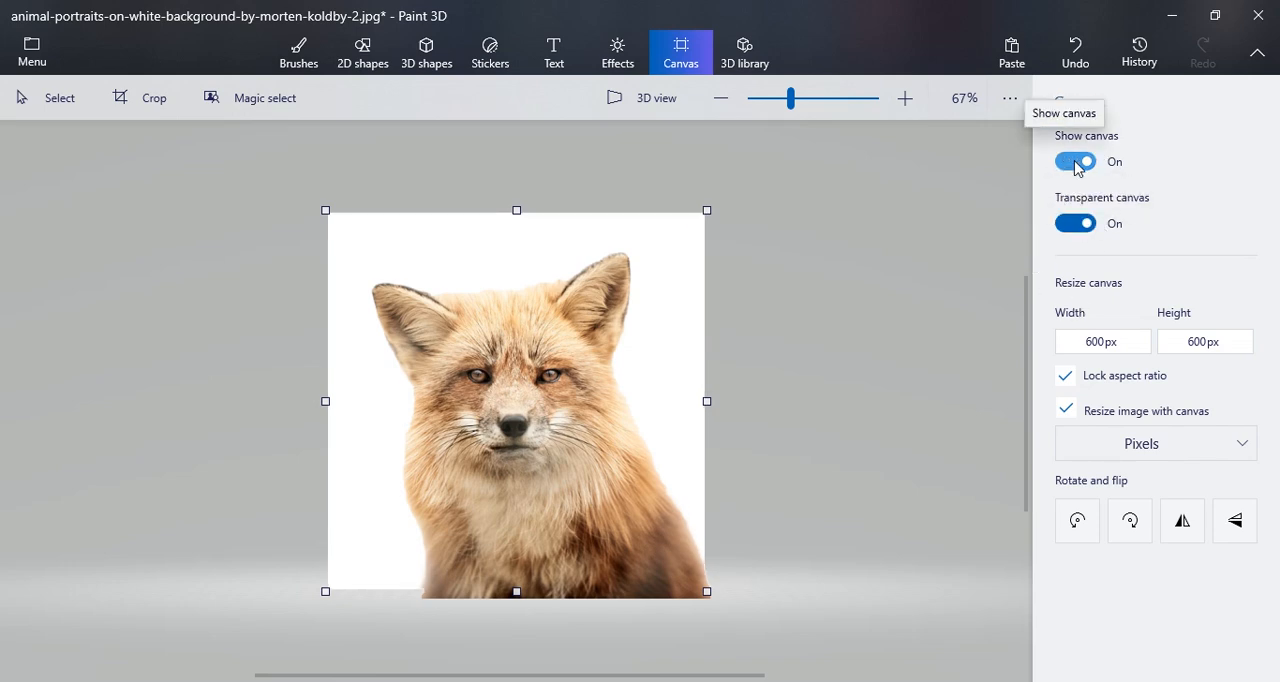
left_click(1075, 161)
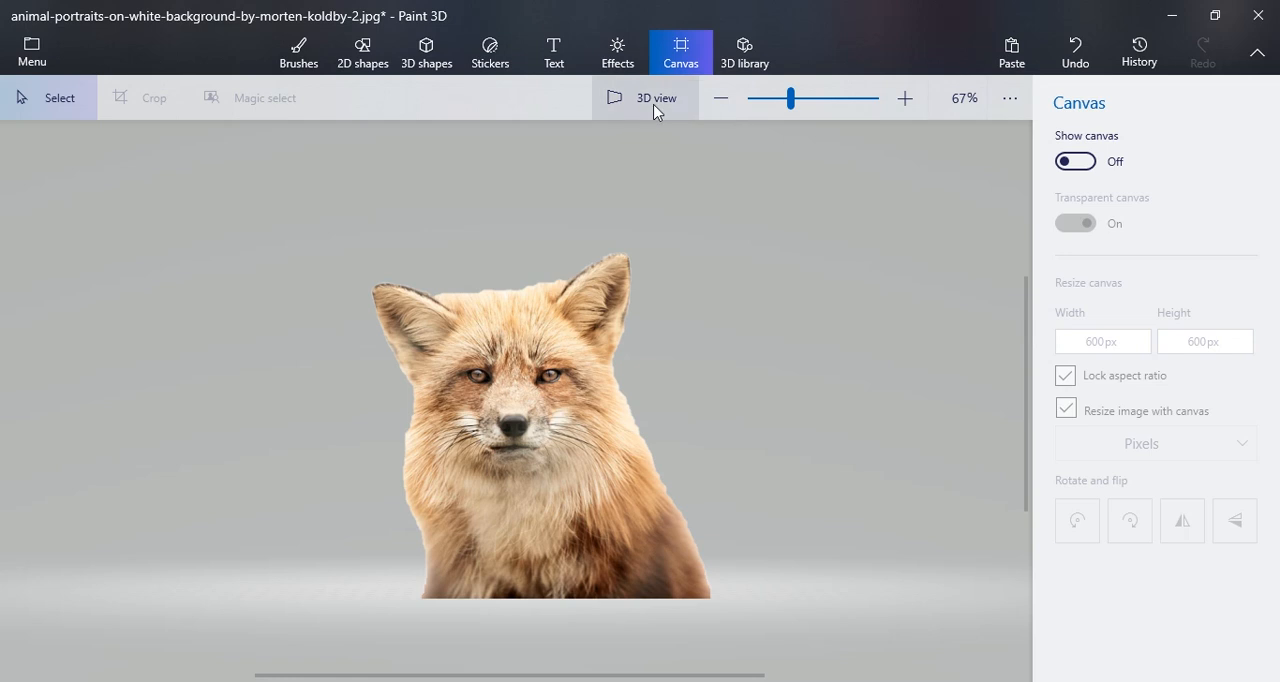
mouse_move(711, 501)
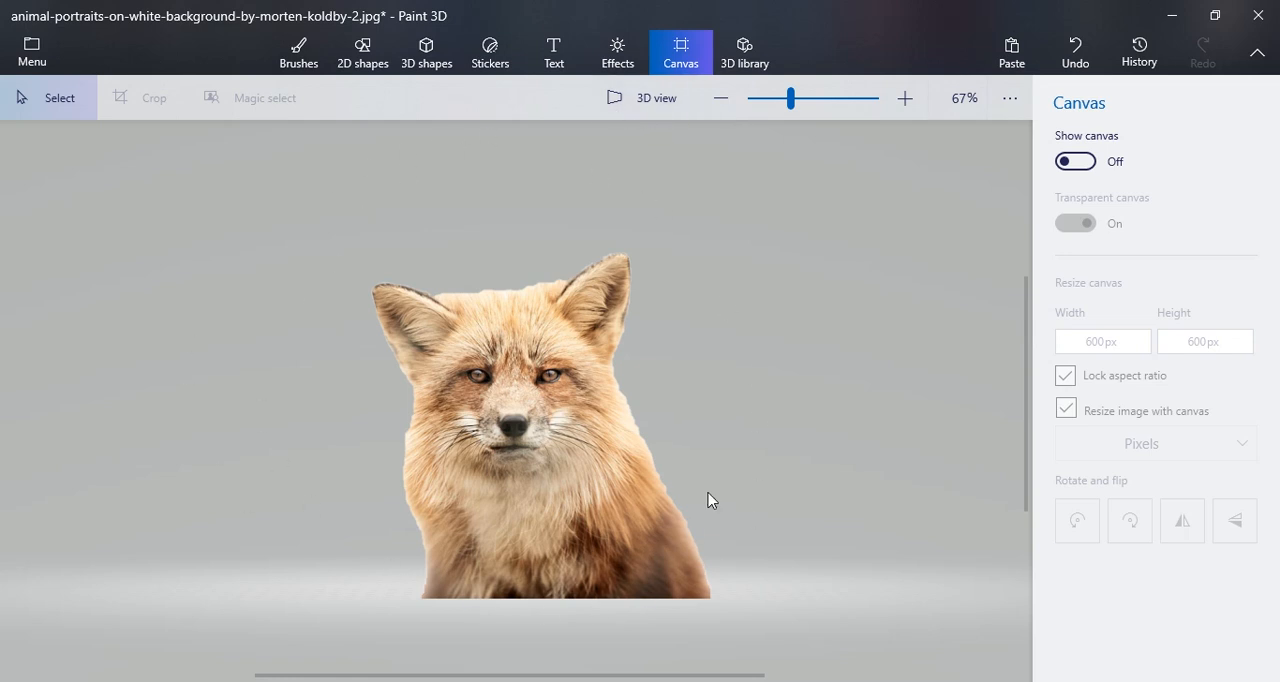
mouse_move(641, 471)
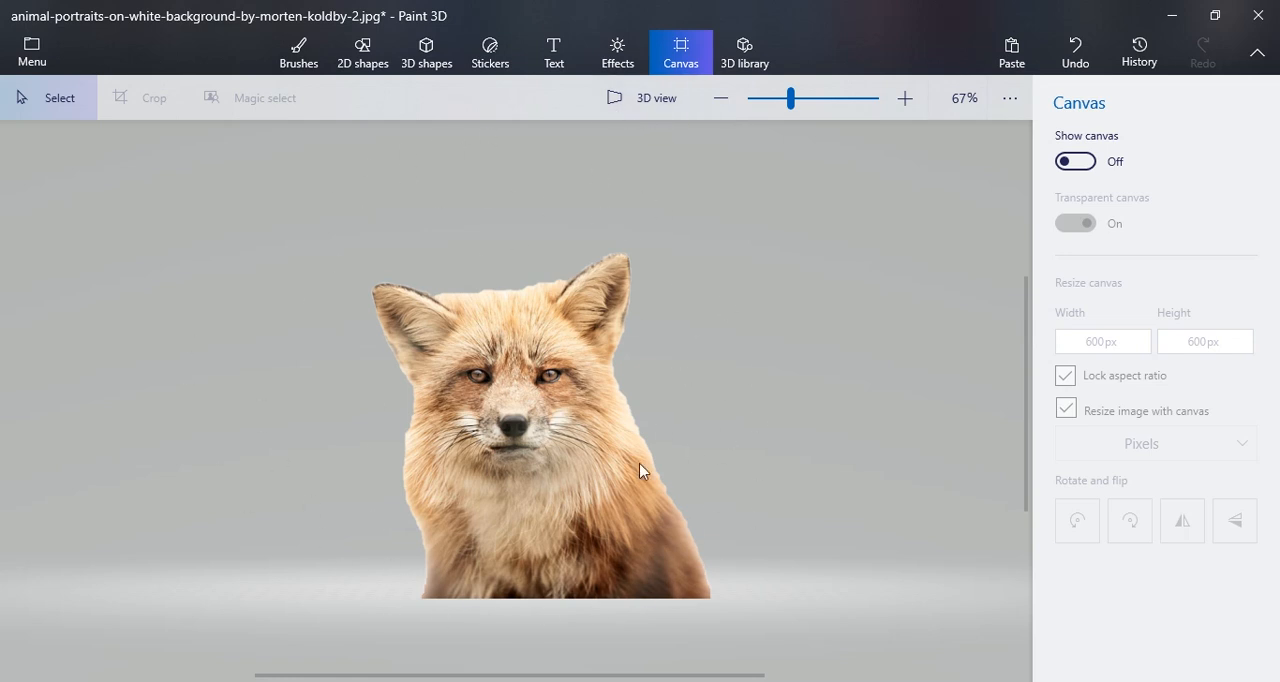
mouse_move(670, 388)
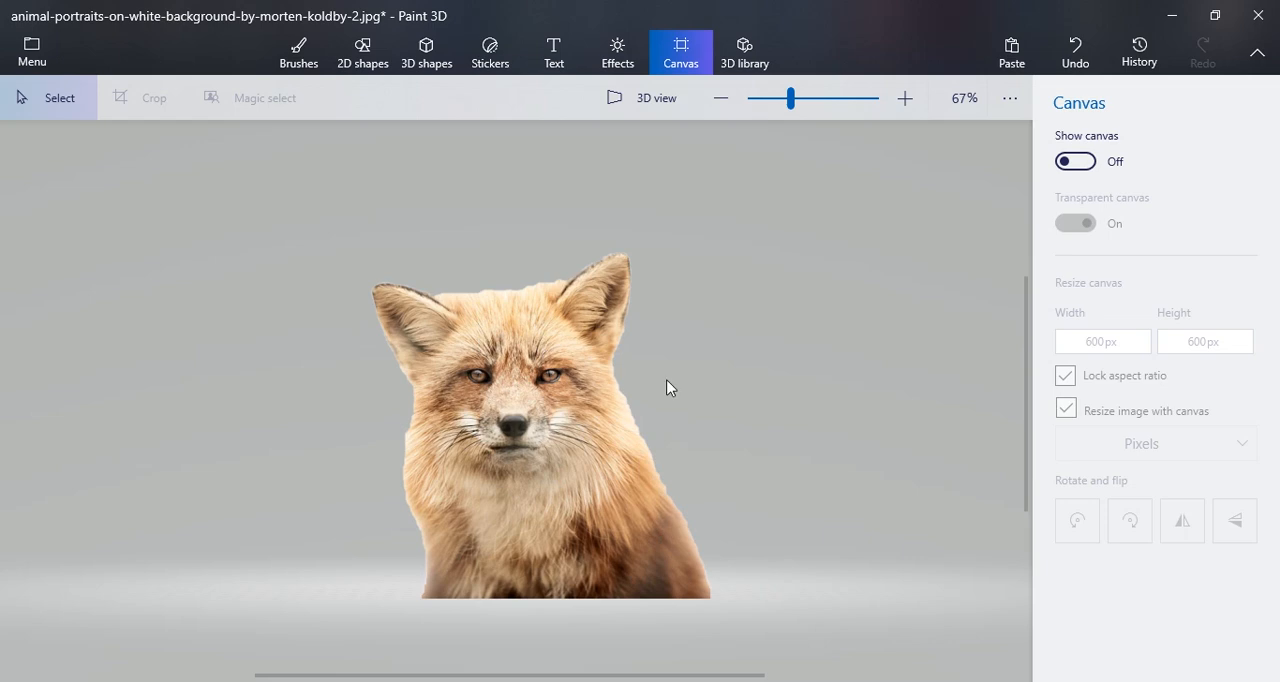
mouse_move(740, 401)
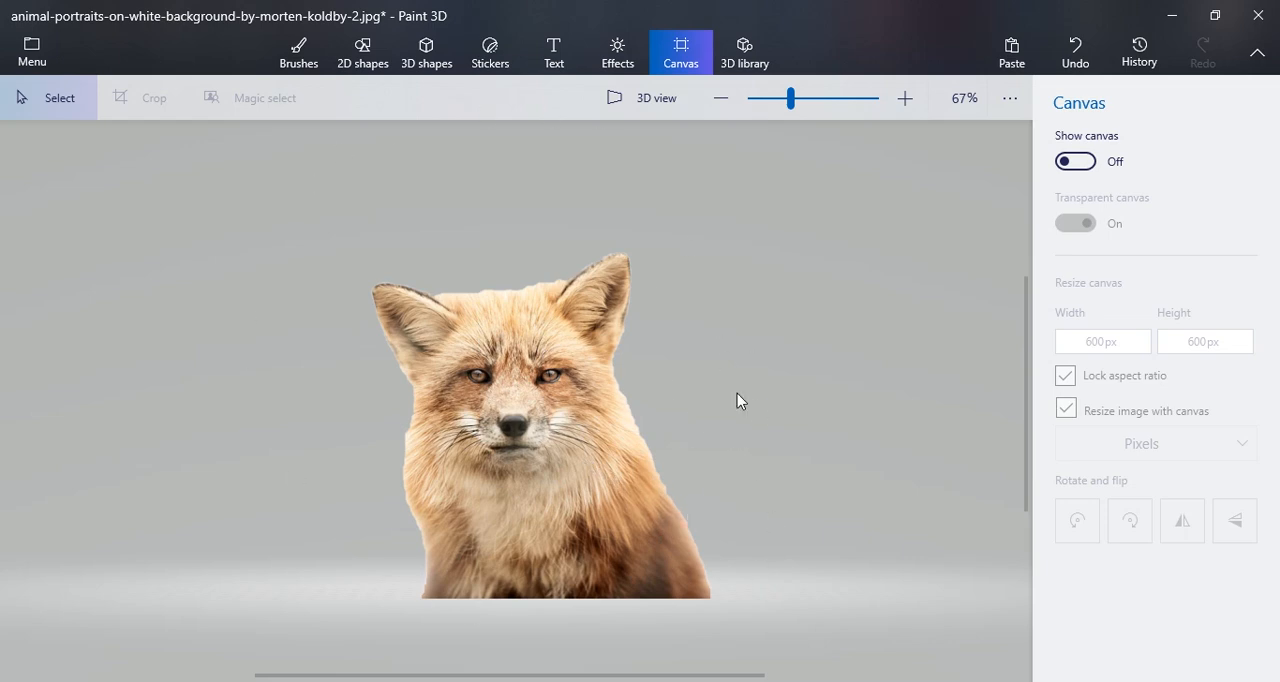
mouse_move(722, 398)
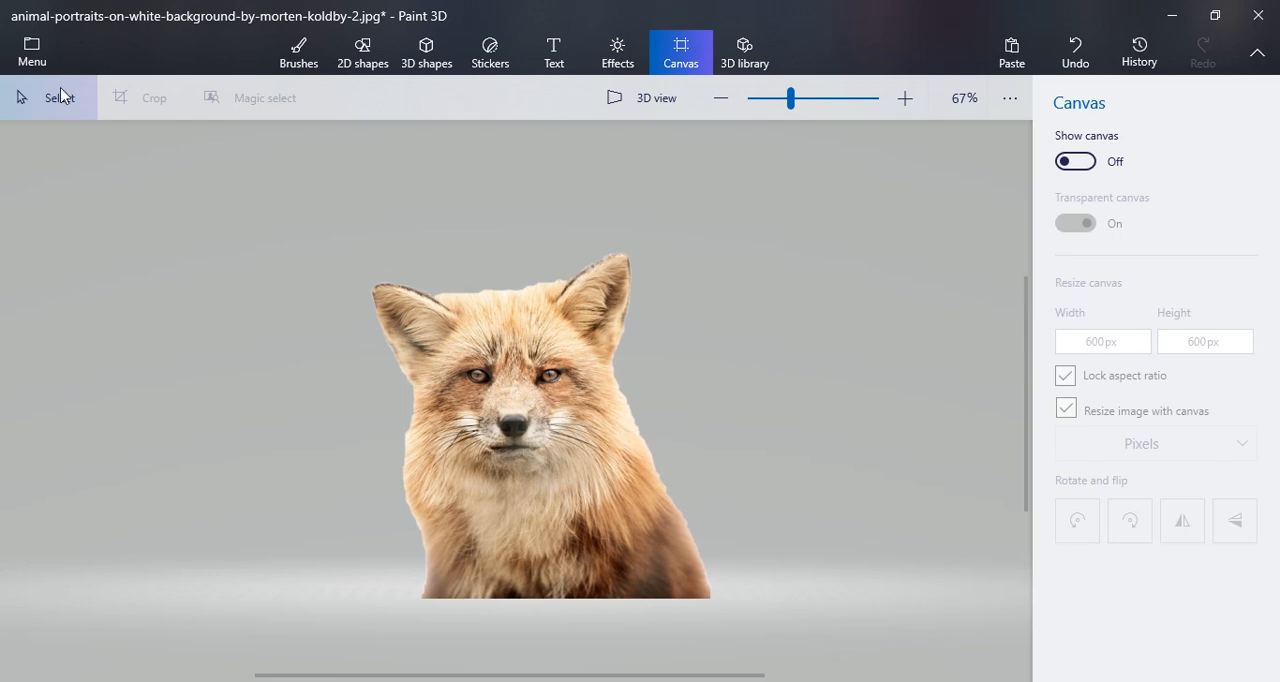
Save as Image with PNG type and transparency enabled in the preview.
left_click(31, 50)
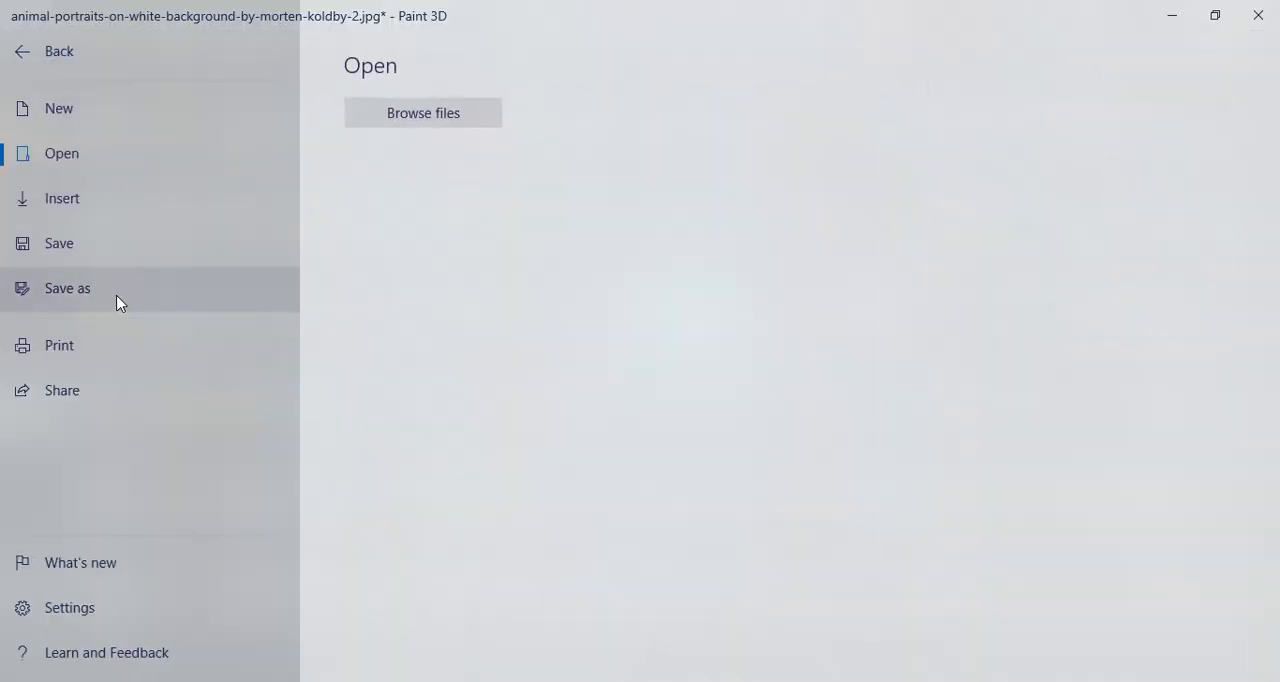
left_click(67, 288)
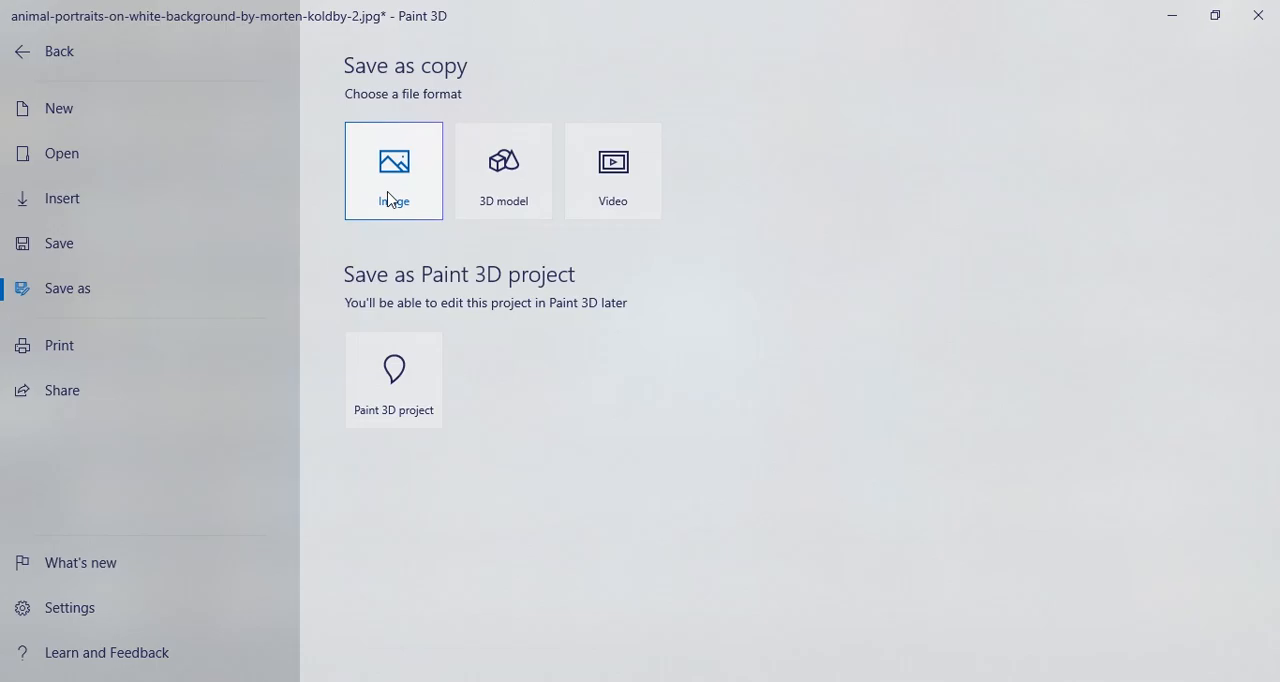
left_click(393, 170)
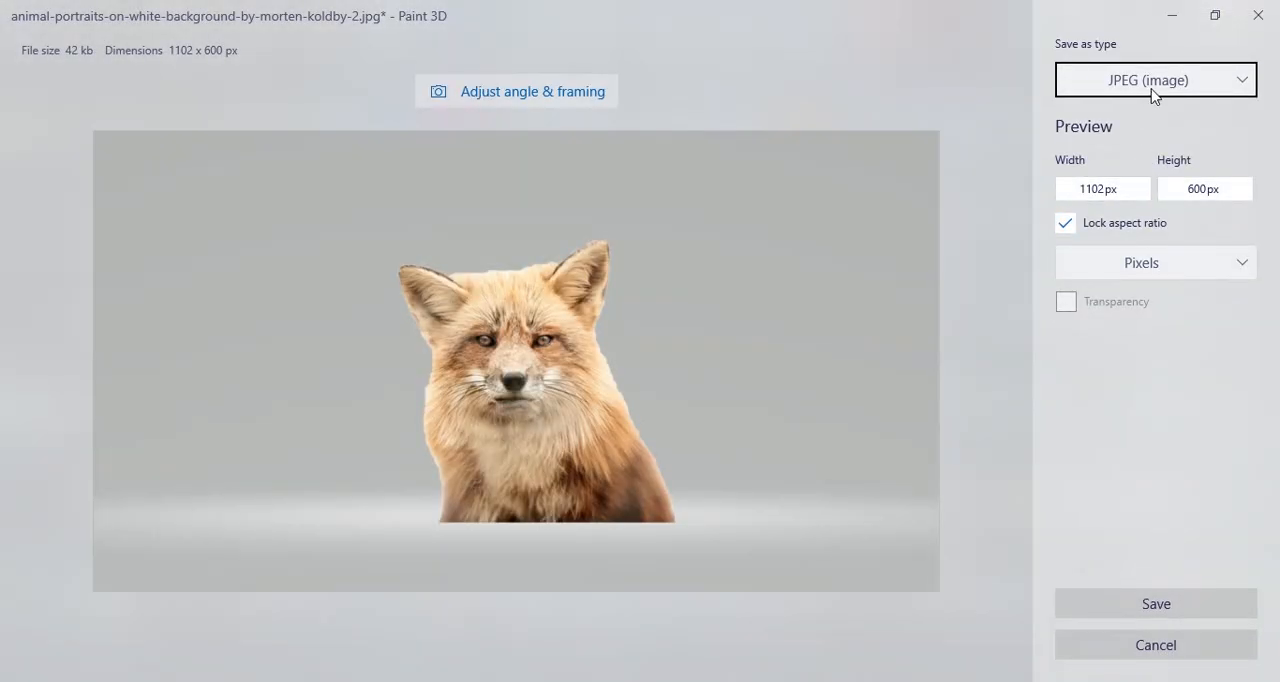
left_click(1155, 80)
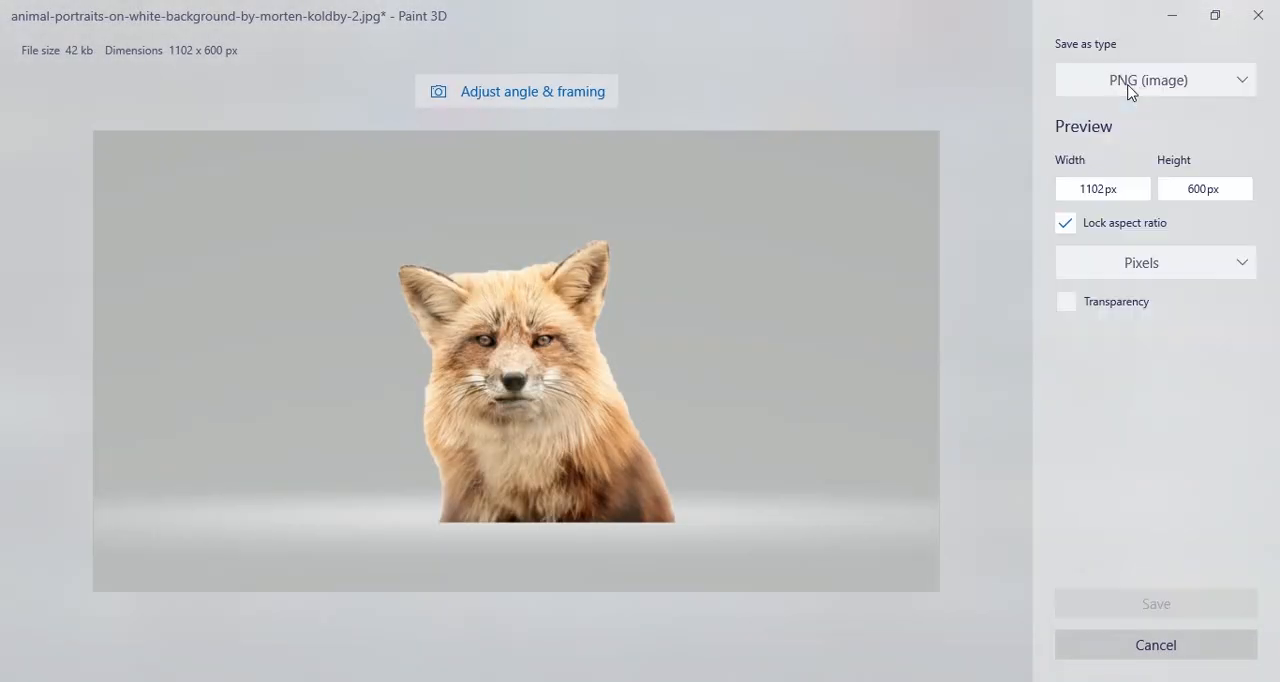
left_click(1065, 301)
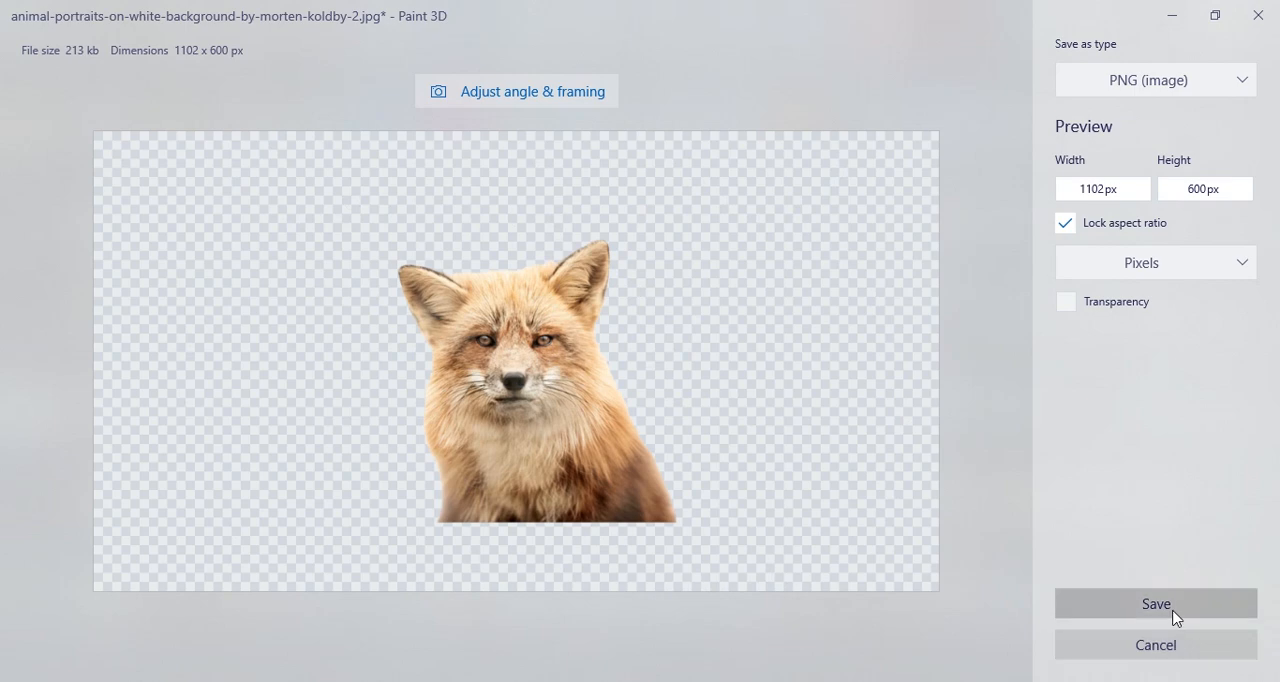
Save as Untitled.png on the Desktop, confirming replacement of the existing file.
left_click(1155, 603)
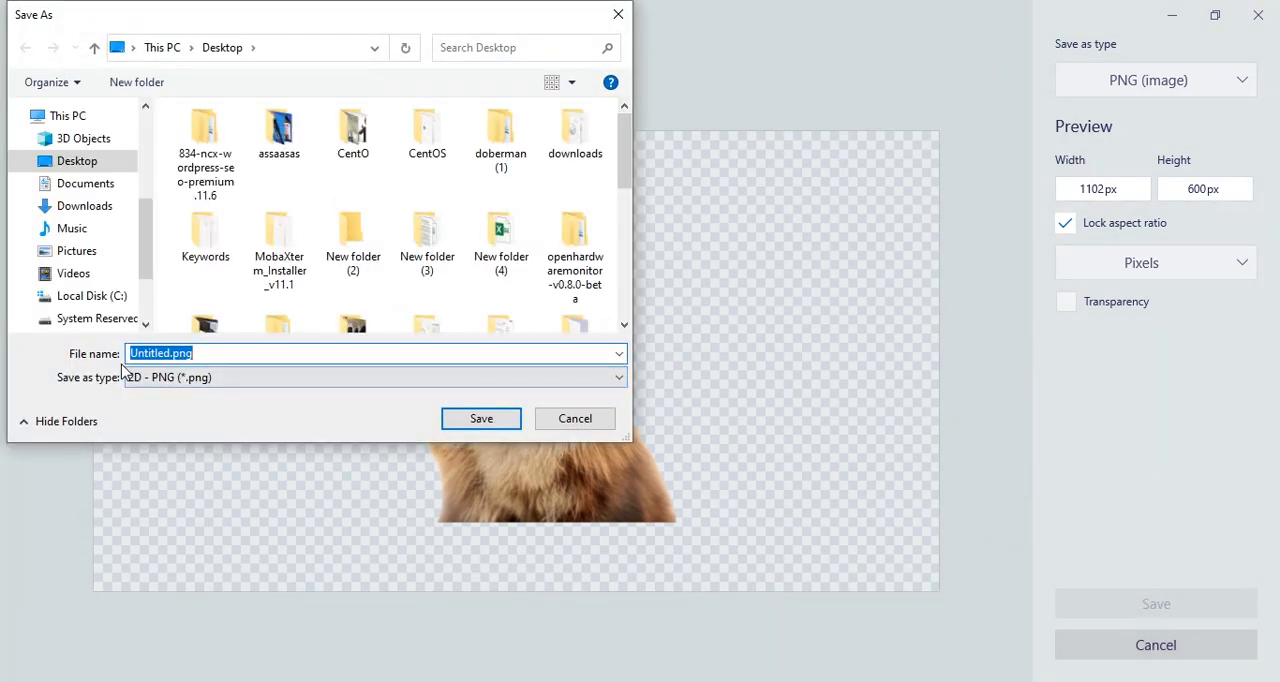
mouse_move(540, 512)
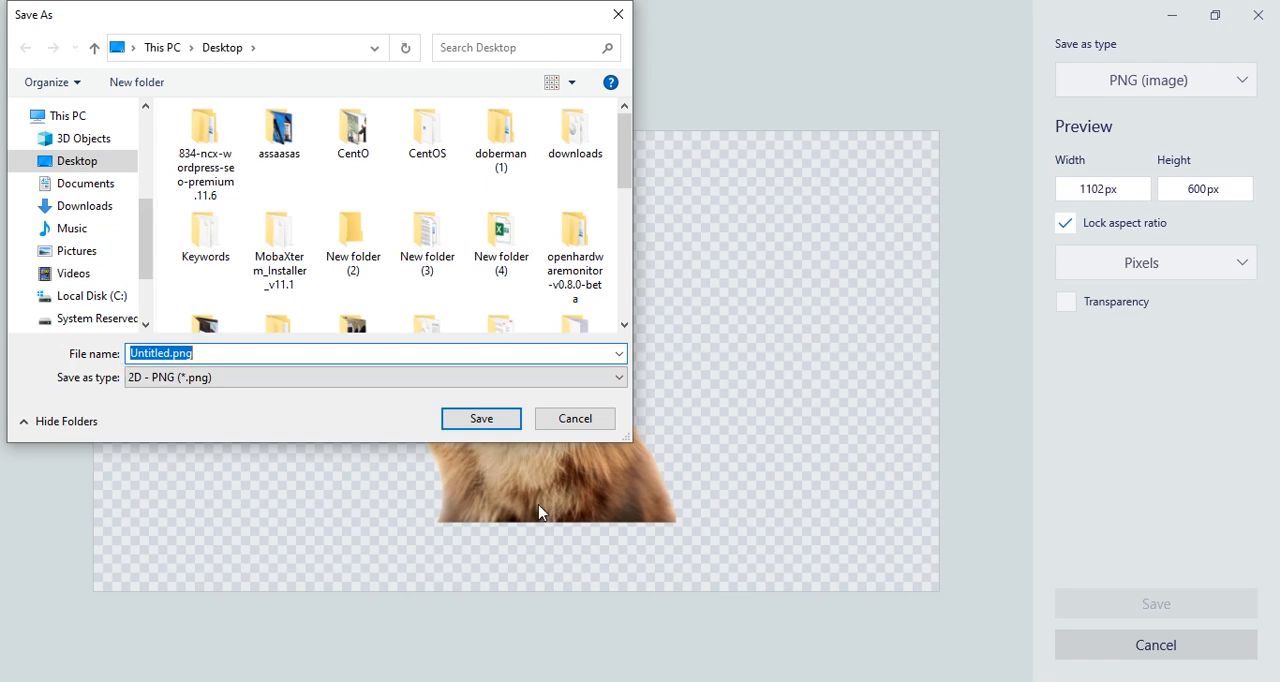
left_click(480, 418)
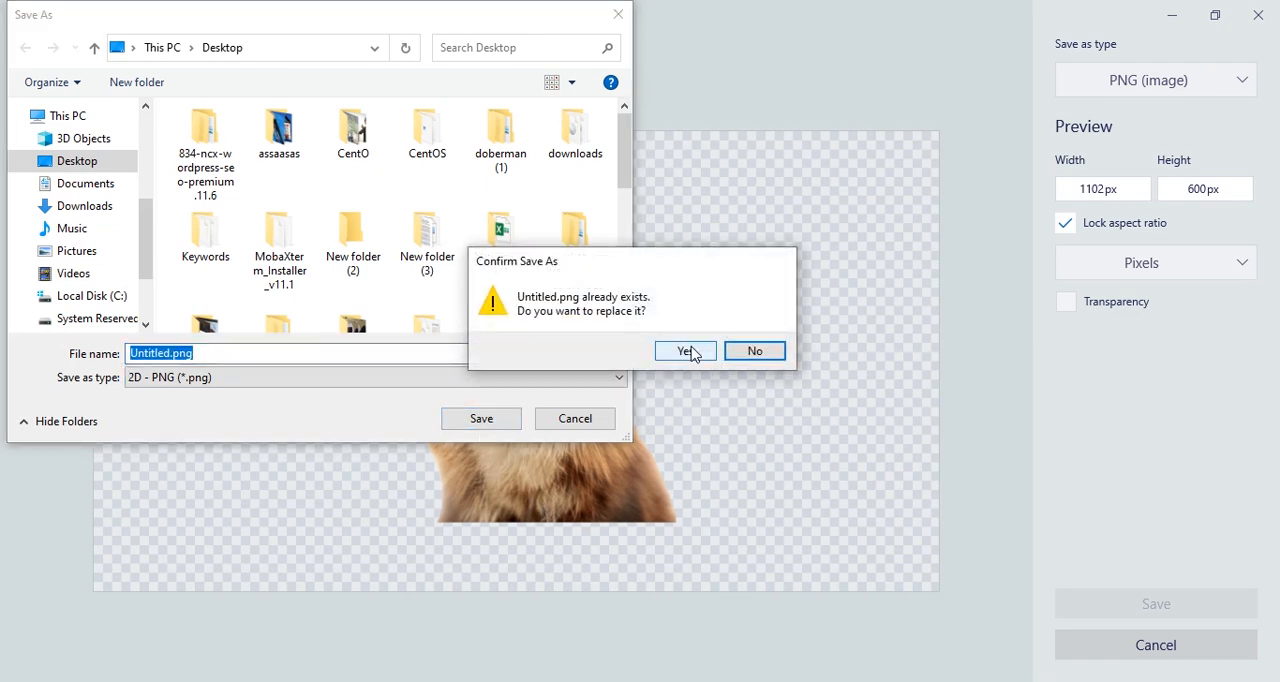
left_click(685, 351)
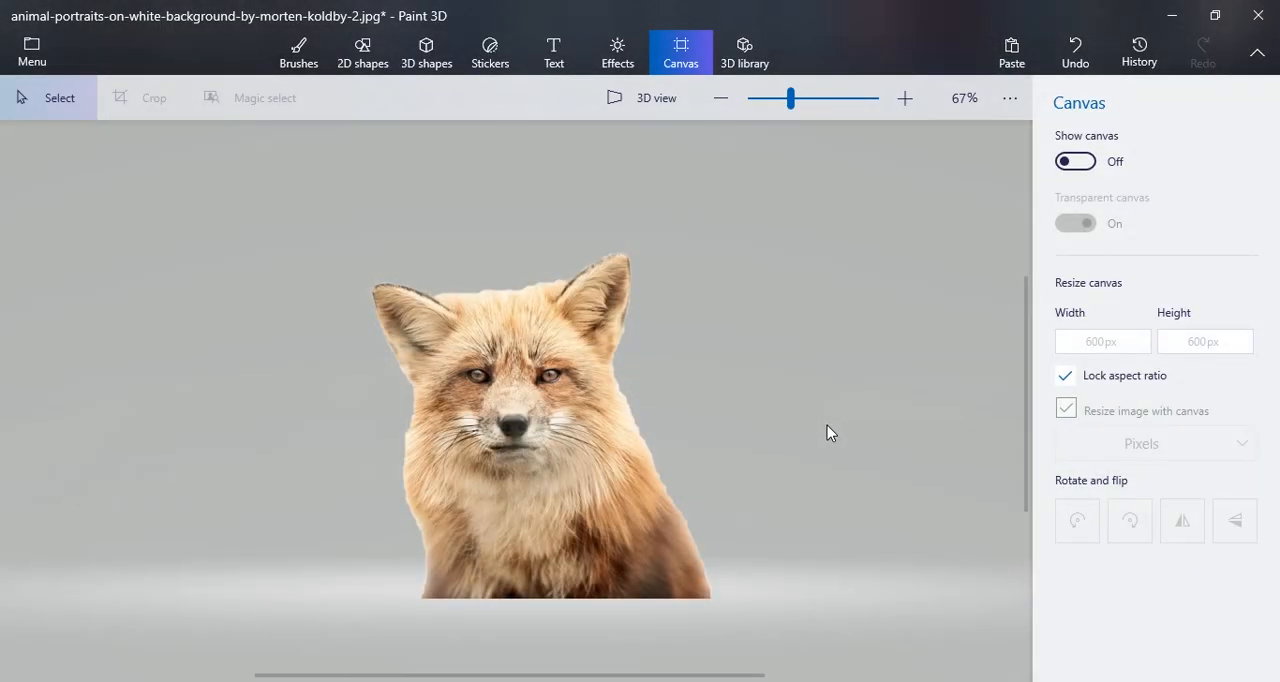